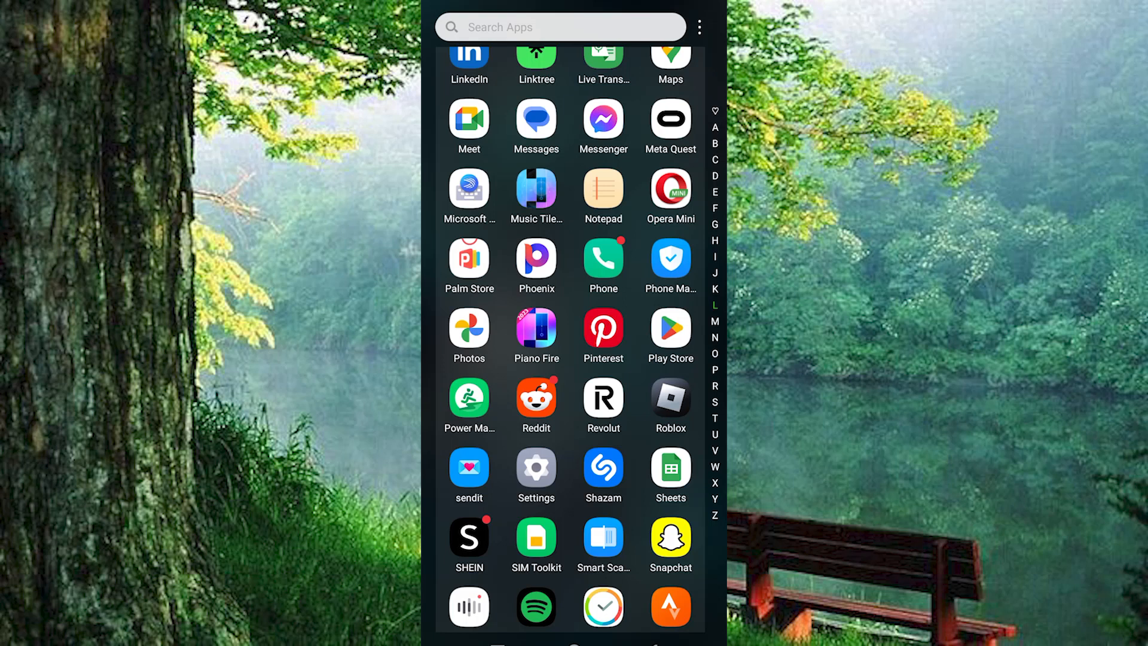
Step: Open the Play Store and search for 'google fit' to show the Google Fit listing
{"action": "scroll", "scroll_direction": "down", "scroll_amount": 3}
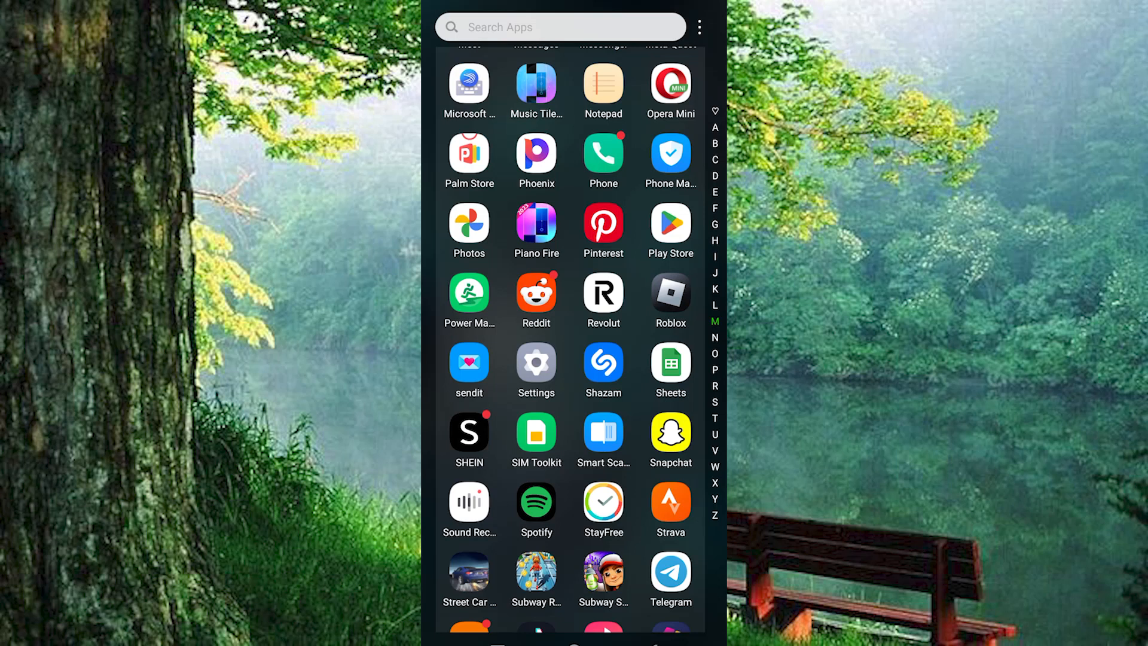
{"action": "left_click", "coordinate": [669, 225]}
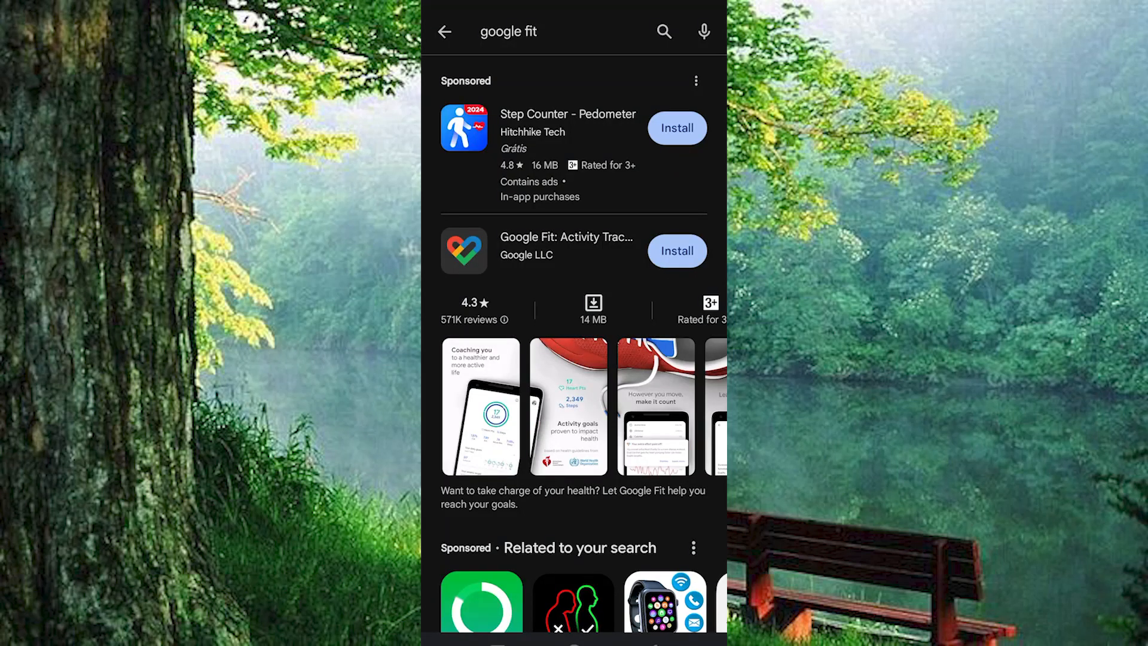
{"action": "left_click", "coordinate": [675, 250]}
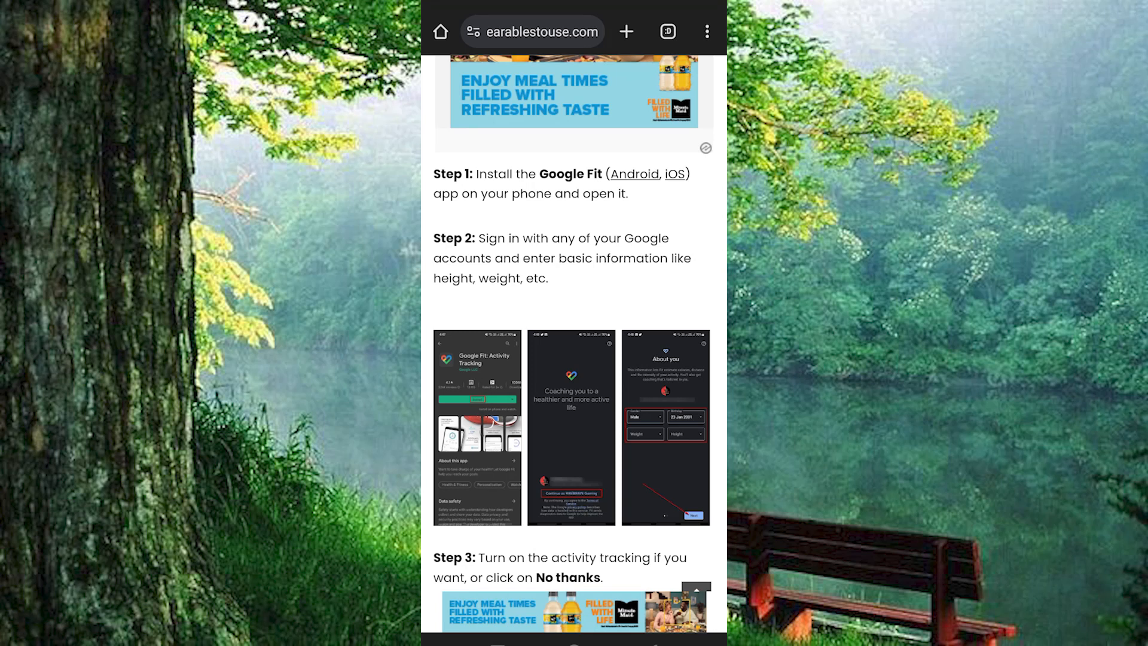
Step: Scroll the earablestouse.com guide past Steps 3 and 4 to the screenshots below the ad
{"action": "scroll", "scroll_direction": "down", "scroll_amount": 3}
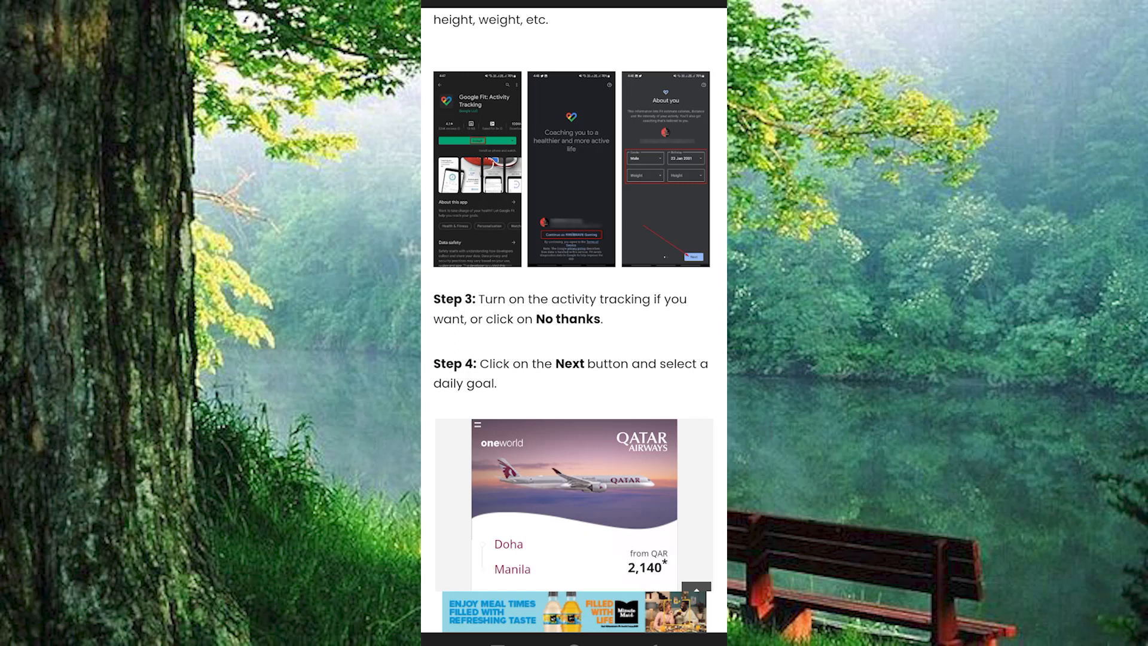
{"action": "scroll", "scroll_direction": "down", "scroll_amount": 3}
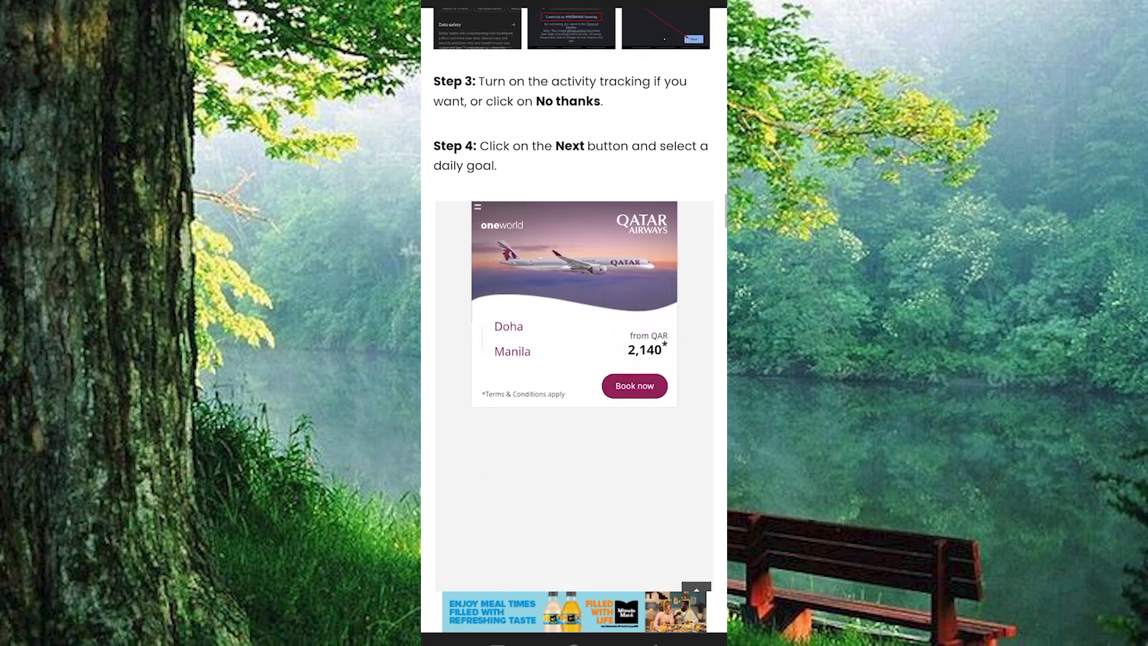
{"action": "scroll", "scroll_direction": "down", "scroll_amount": 3}
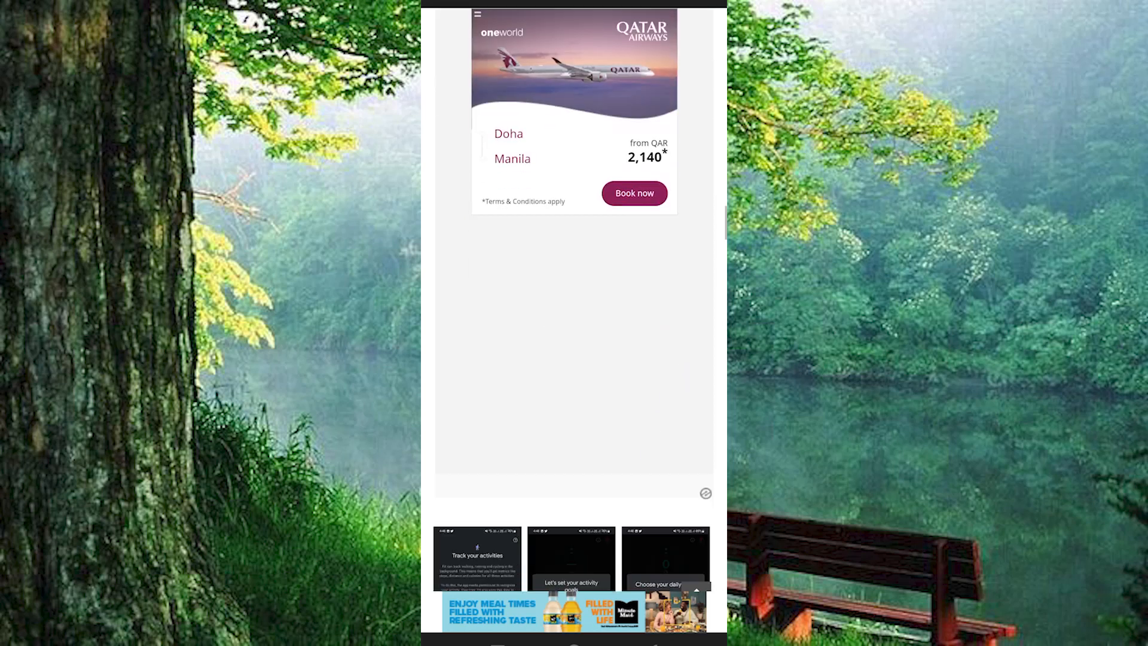
Step: Scroll past Steps 5 and 6 to Step 7's permission toggle screenshots
{"action": "scroll", "scroll_direction": "down", "scroll_amount": 3}
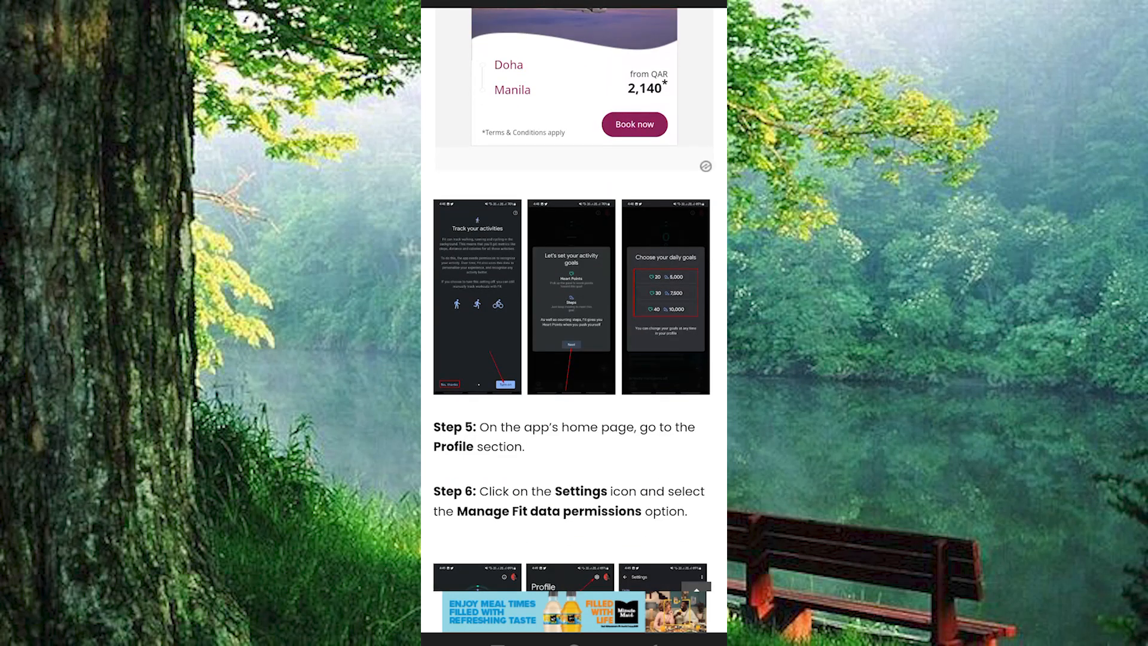
{"action": "scroll", "scroll_direction": "down", "scroll_amount": 3}
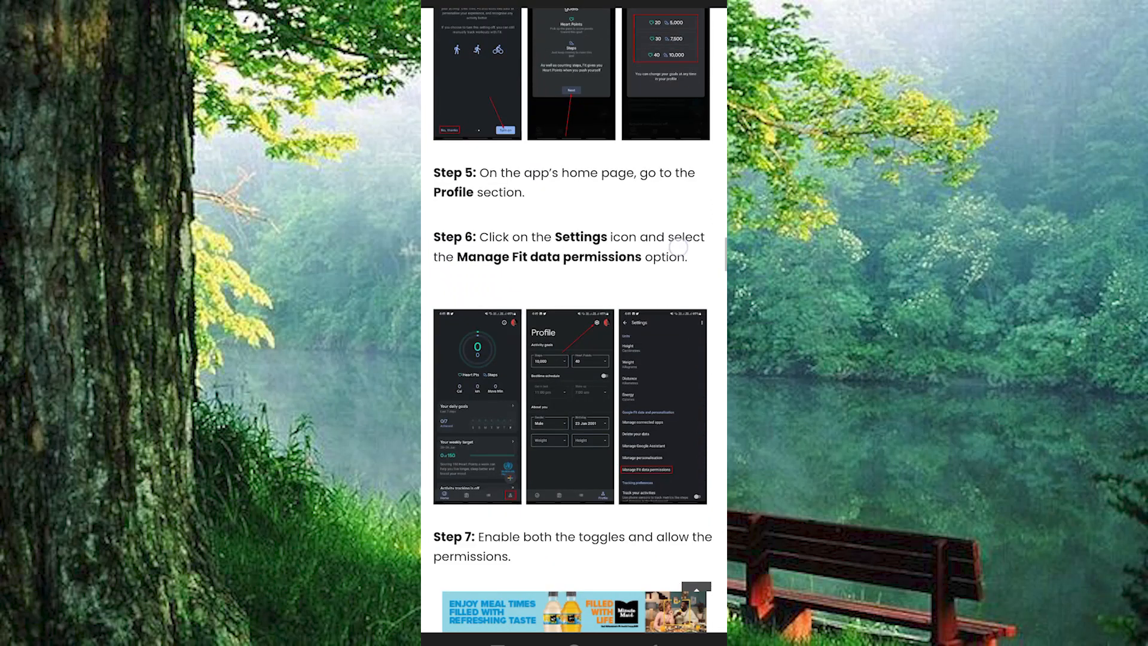
{"action": "scroll", "scroll_direction": "down", "scroll_amount": 3}
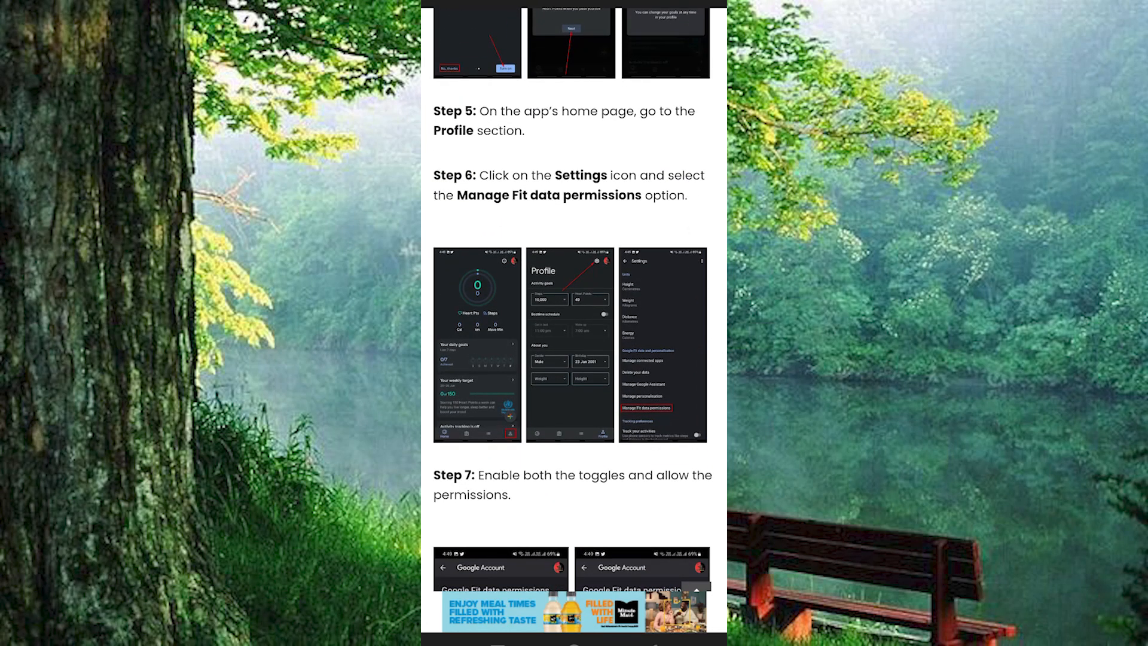
{"action": "scroll", "scroll_direction": "down", "scroll_amount": 3}
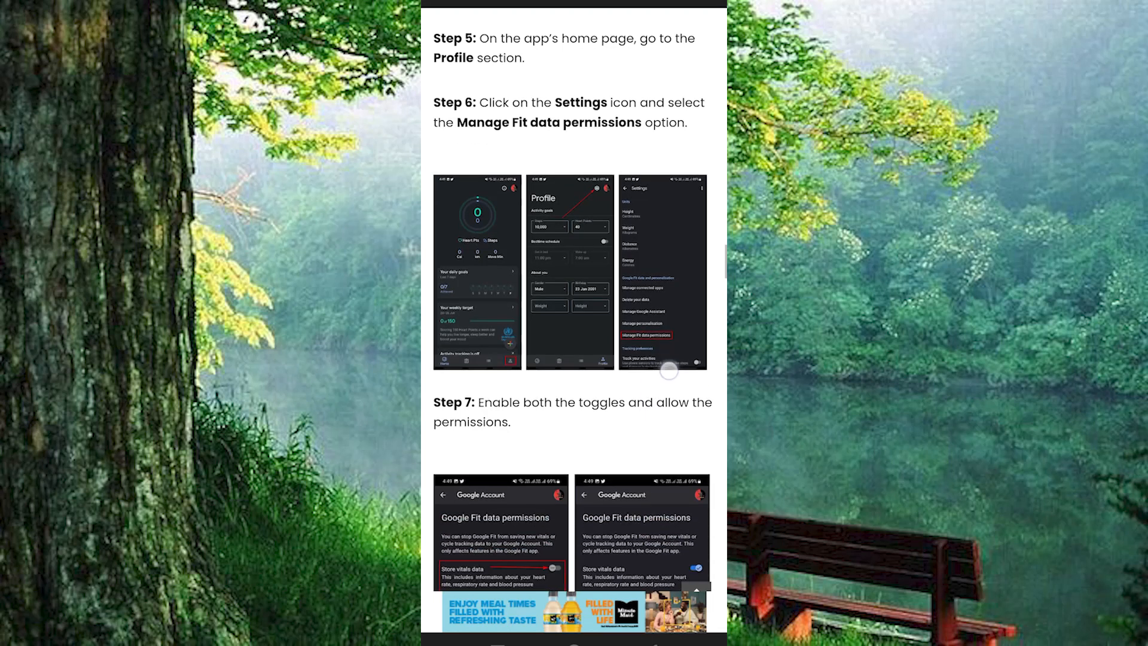
{"action": "scroll", "scroll_direction": "down", "scroll_amount": 3}
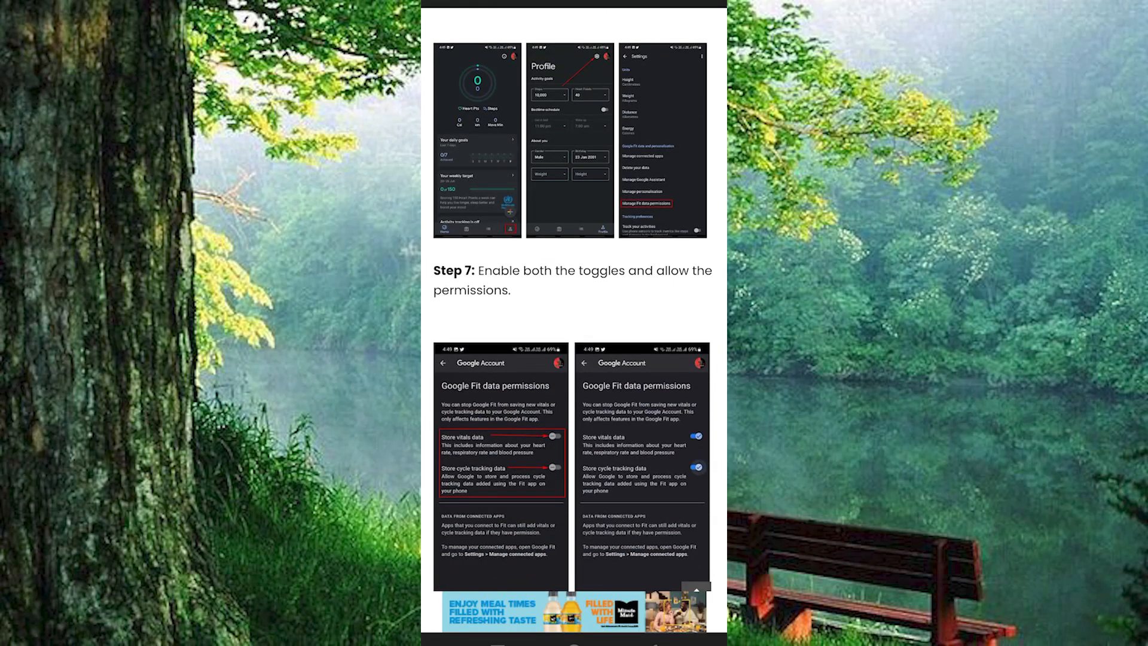